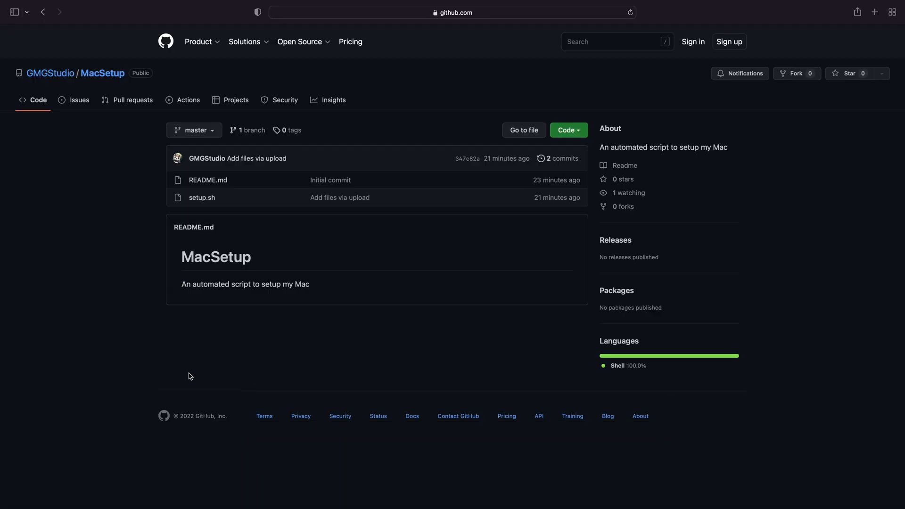
{"action": "mouse_move", "coordinate": [64, 147]}
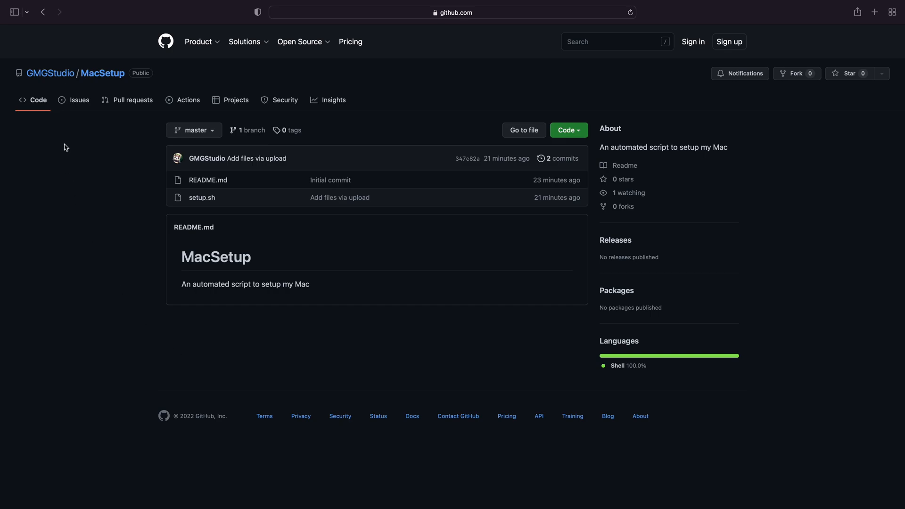
{"action": "mouse_move", "coordinate": [226, 325]}
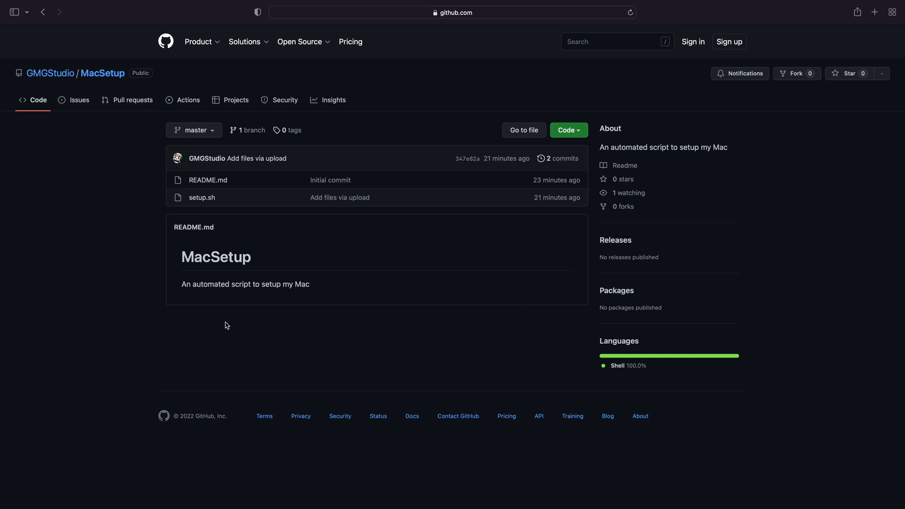
{"action": "mouse_move", "coordinate": [569, 130]}
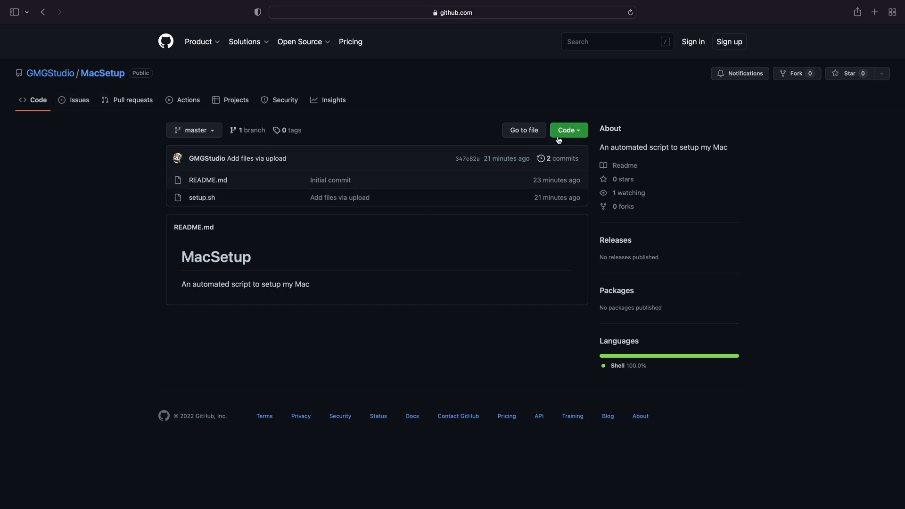
Download the MacSetup repository from GitHub as a ZIP archive via the Code menu.
{"action": "left_click", "coordinate": [568, 130]}
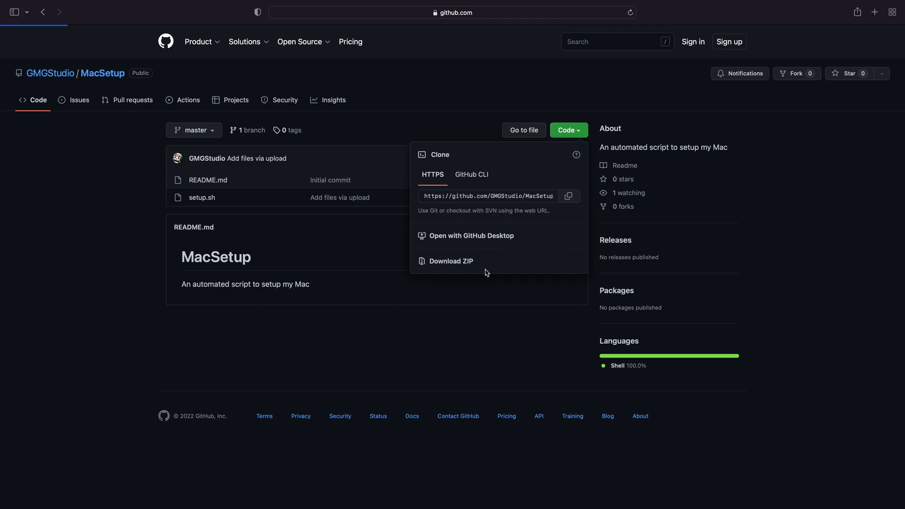
{"action": "left_click", "coordinate": [452, 261]}
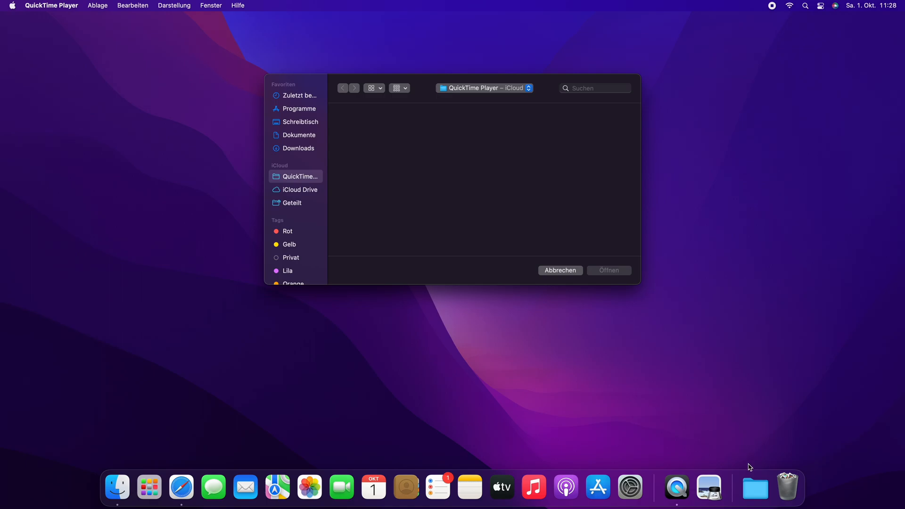
{"action": "mouse_move", "coordinate": [757, 449]}
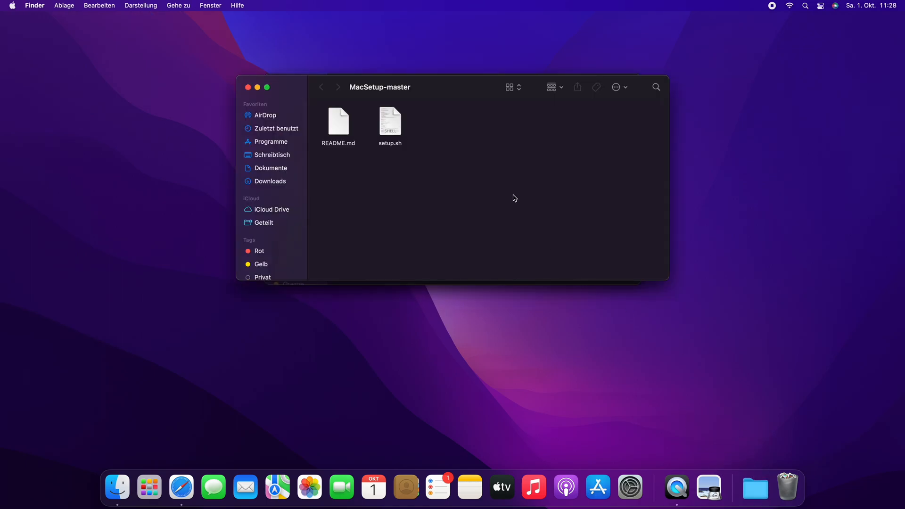
{"action": "mouse_move", "coordinate": [402, 392]}
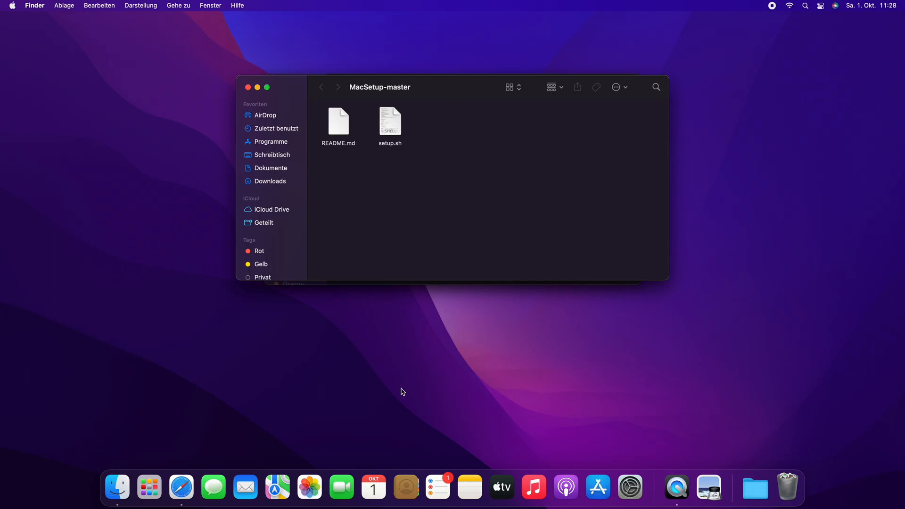
Bring up Spotlight to launch Terminal after viewing the MacSetup-master folder.
{"action": "key", "text": "cmd+space"}
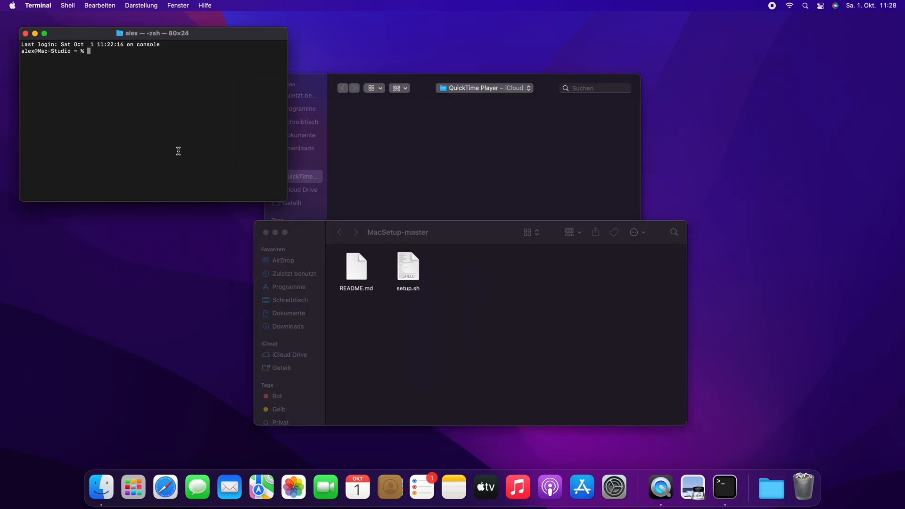
Run setup.sh with sh, dragging the script's path into the command line.
{"action": "type", "text": "sh"}
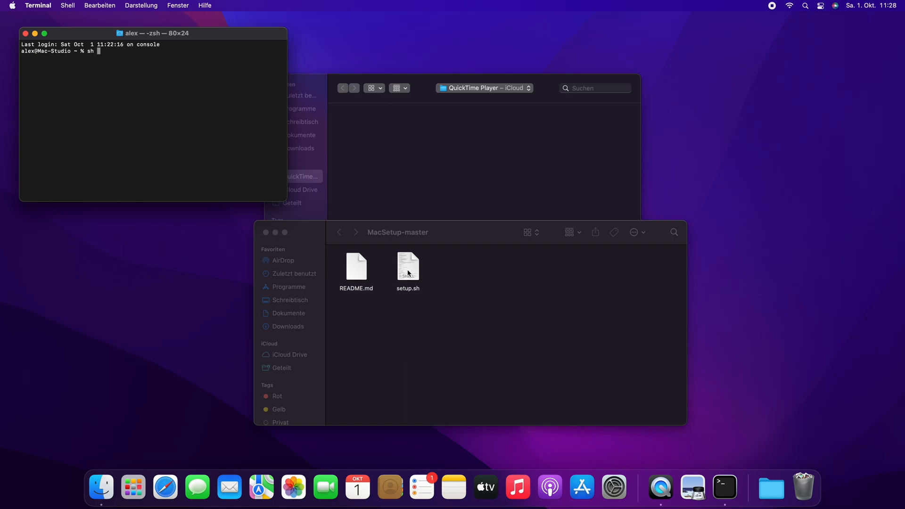
{"action": "left_click_drag", "start_coordinate": [408, 269], "coordinate": [176, 51]}
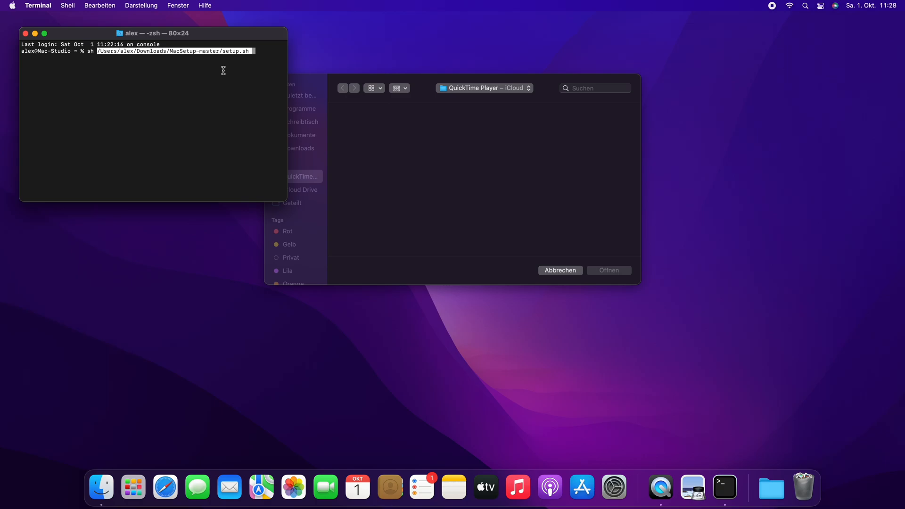
{"action": "key", "text": "Return"}
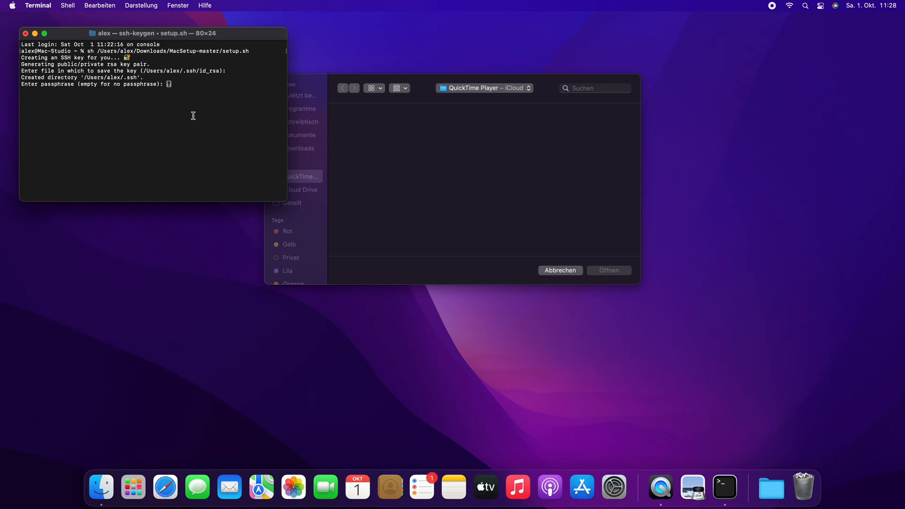
Accept an empty SSH key passphrase and continue the script once the key is shown.
{"action": "key", "text": "Return"}
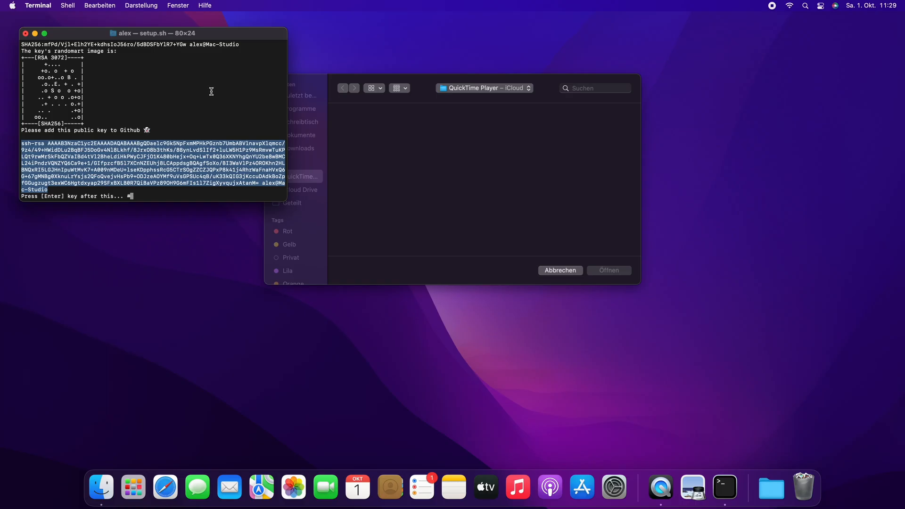
{"action": "key", "text": "enter"}
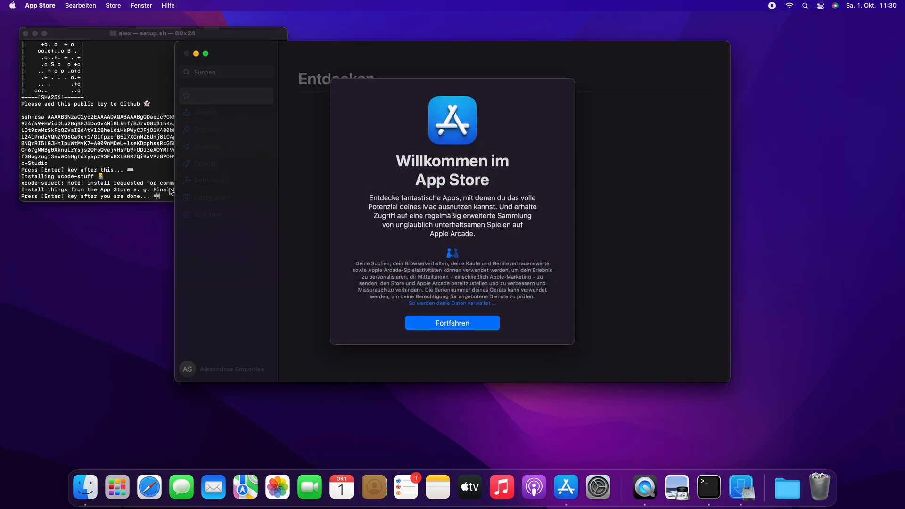
Dismiss the App Store welcome sheet with Fortfahren and start a search with 'Fin'.
{"action": "left_click", "coordinate": [452, 323]}
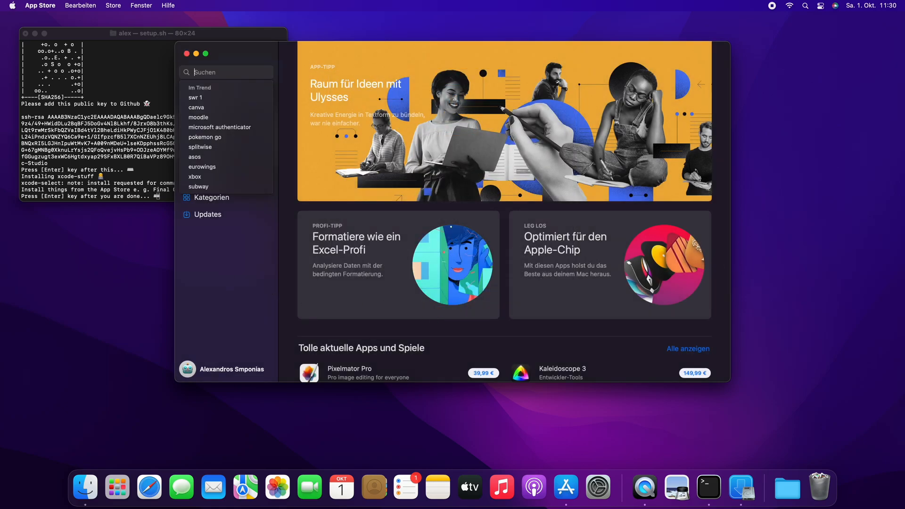
{"action": "type", "text": "Fin"}
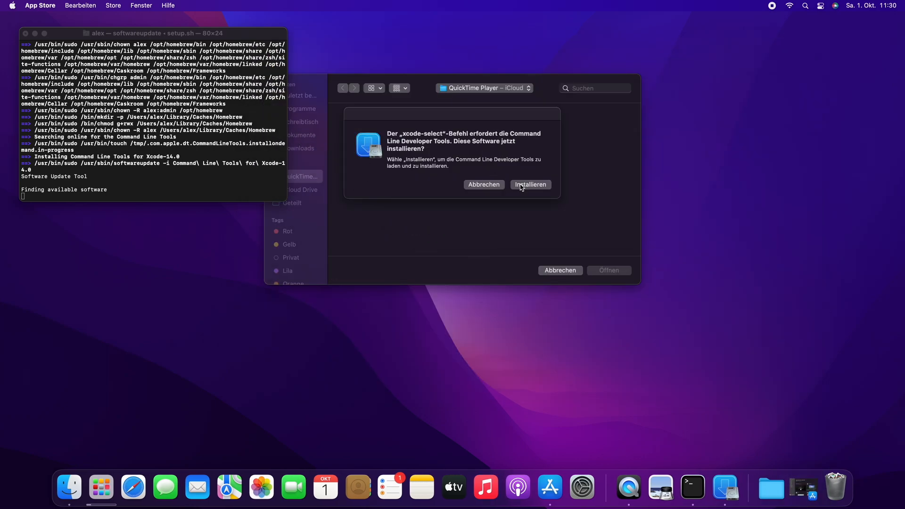
Start the Command Line Developer Tools install and accept its license agreement.
{"action": "left_click", "coordinate": [529, 184]}
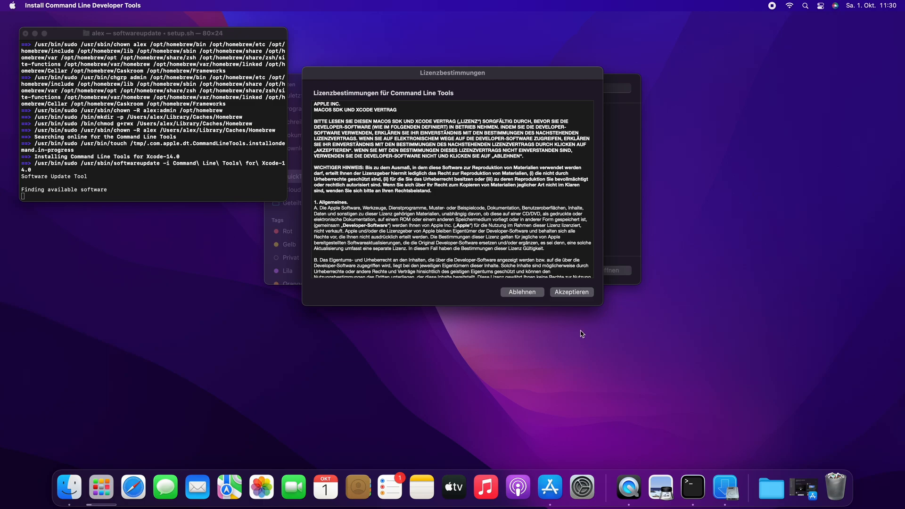
{"action": "left_click", "coordinate": [571, 291]}
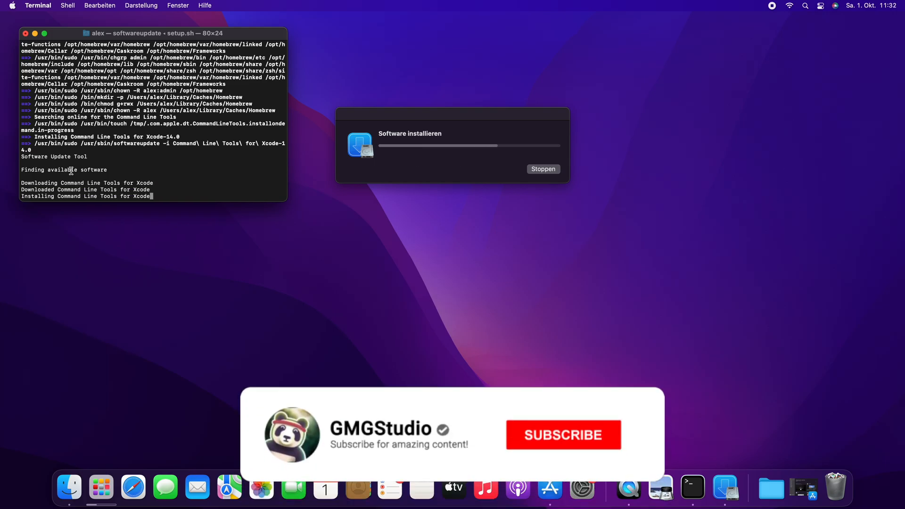
Close the finished tools installer notice with Fertig and follow Homebrew's install output.
{"action": "left_click", "coordinate": [563, 434]}
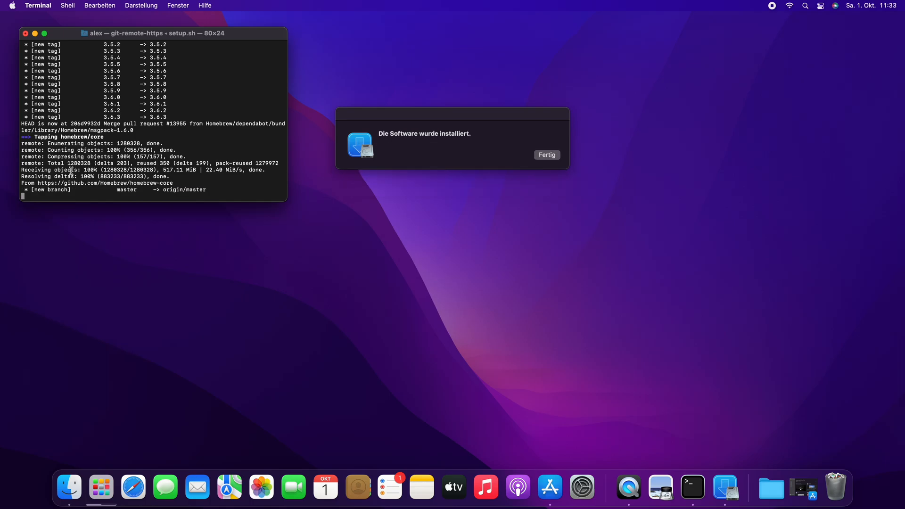
{"action": "left_click", "coordinate": [546, 155]}
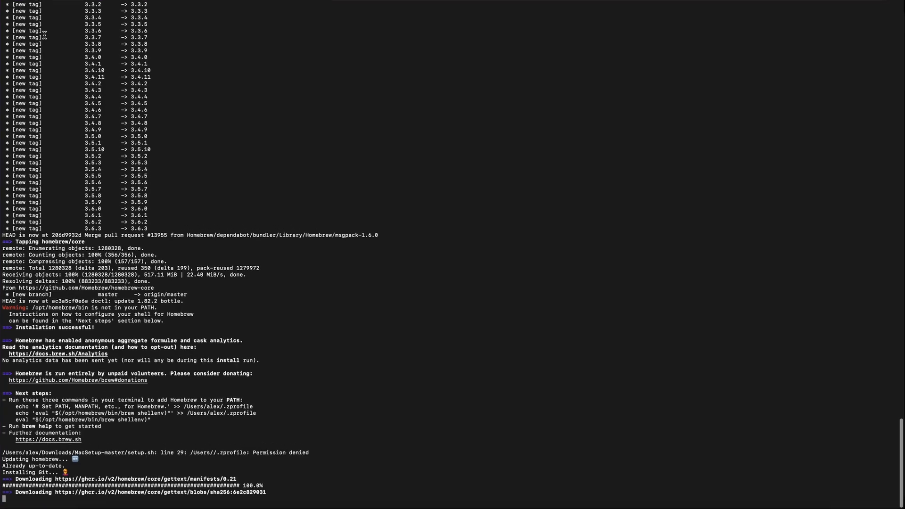
{"action": "scroll", "scroll_direction": "down", "scroll_amount": 3}
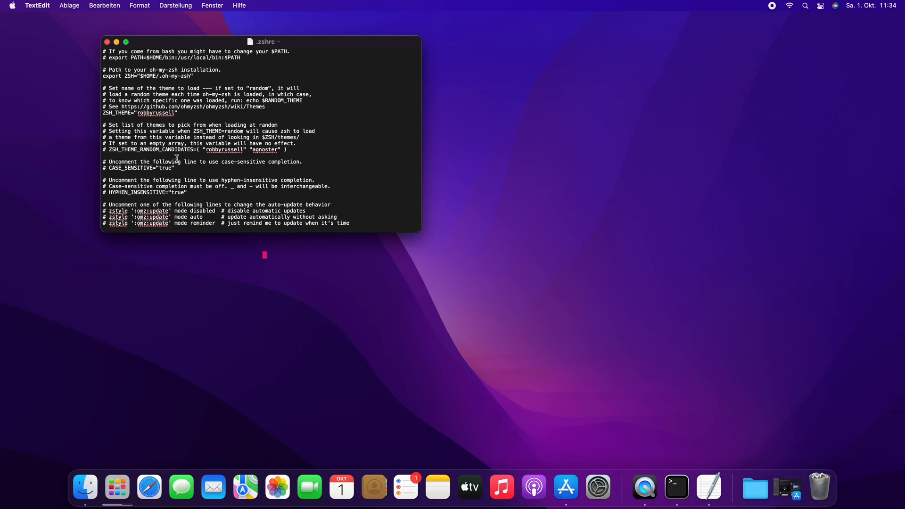
Set the .zshrc theme to powerlevel10k/powerlevel10k in TextEdit.
{"action": "key", "text": "cmd+s"}
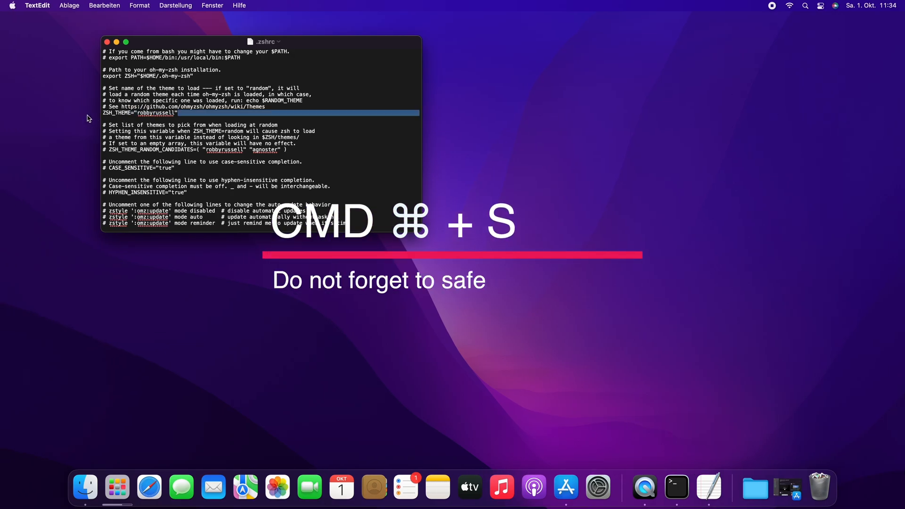
{"action": "type", "text": "powerlevel10k/powerlevel10k"}
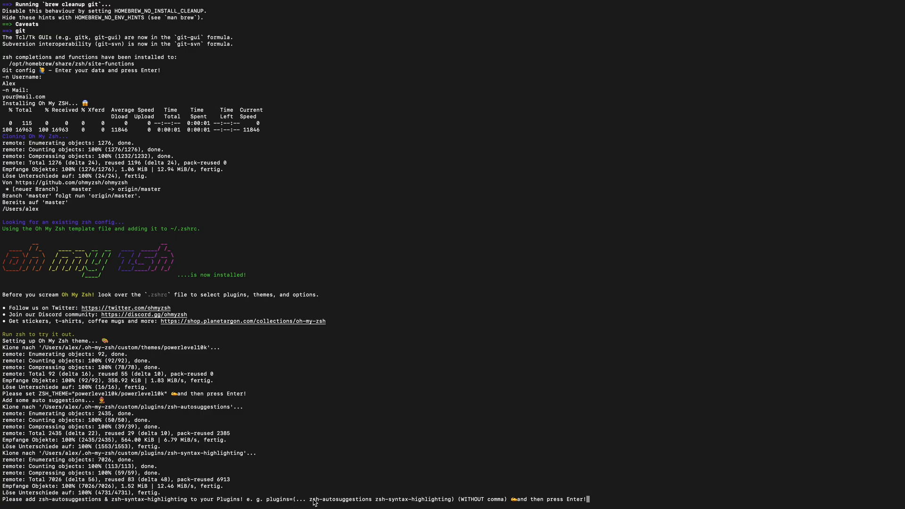
Locate the plugins line in .zshrc, then let the script continue after the plugins.
{"action": "left_click_drag", "start_coordinate": [309, 500], "coordinate": [452, 499]}
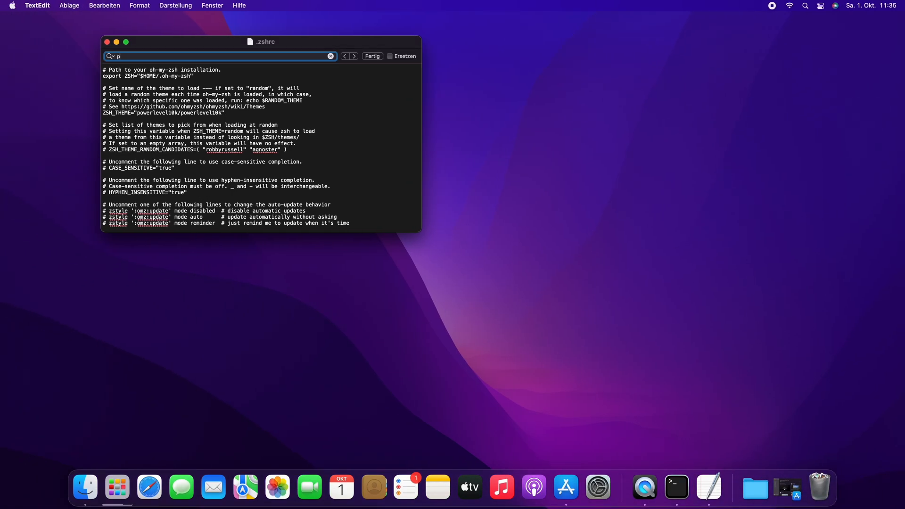
{"action": "type", "text": "lugin"}
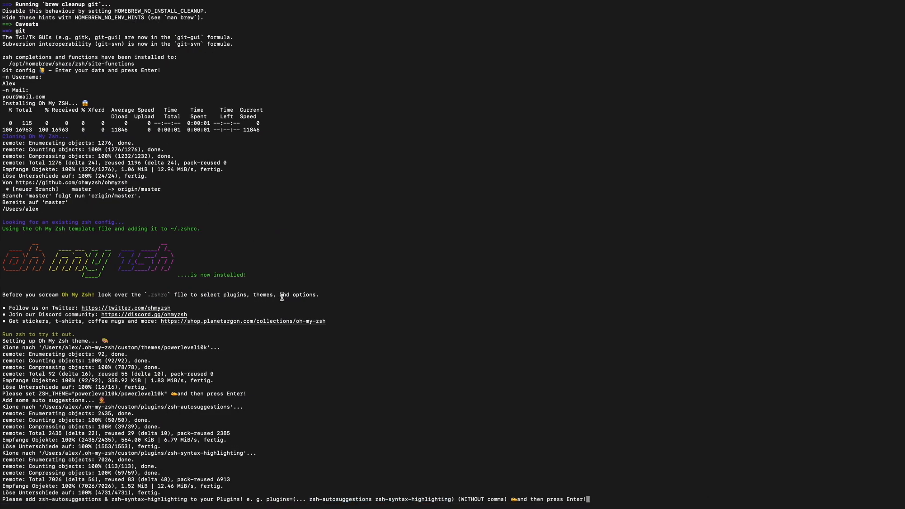
{"action": "key", "text": "enter"}
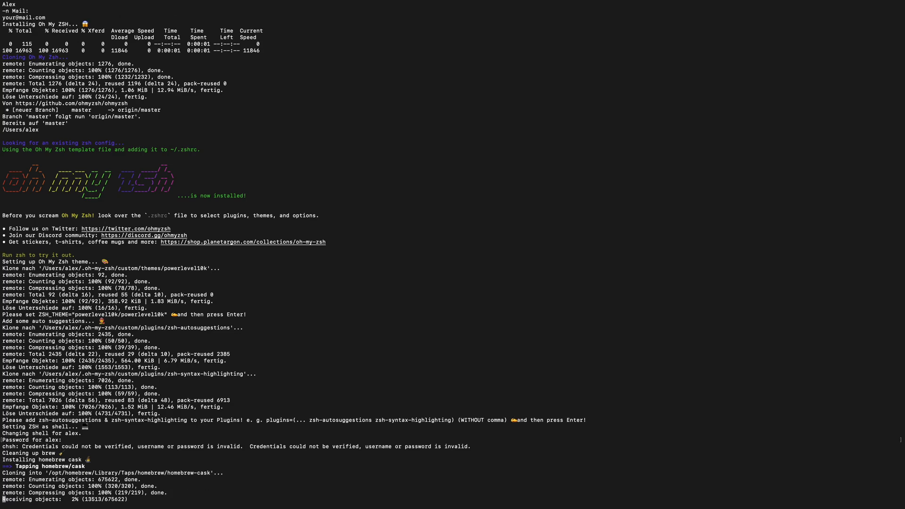
Scroll the Terminal output as the script installs the Homebrew cask apps.
{"action": "scroll", "scroll_direction": "down", "scroll_amount": 3}
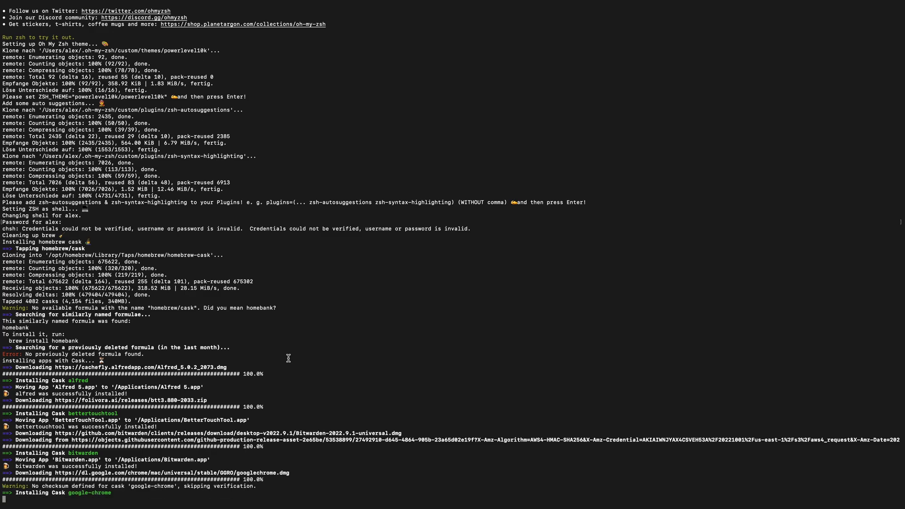
{"action": "scroll", "scroll_direction": "down", "scroll_amount": 3}
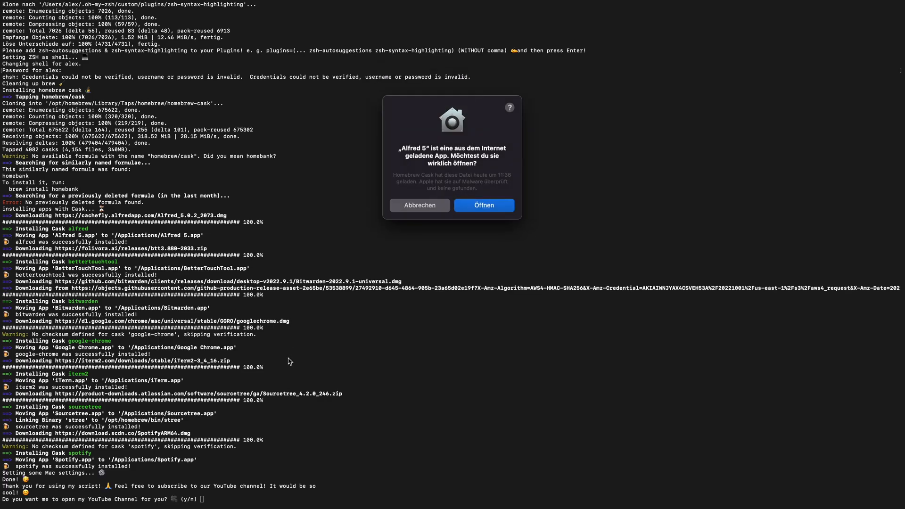
{"action": "mouse_move", "coordinate": [425, 178]}
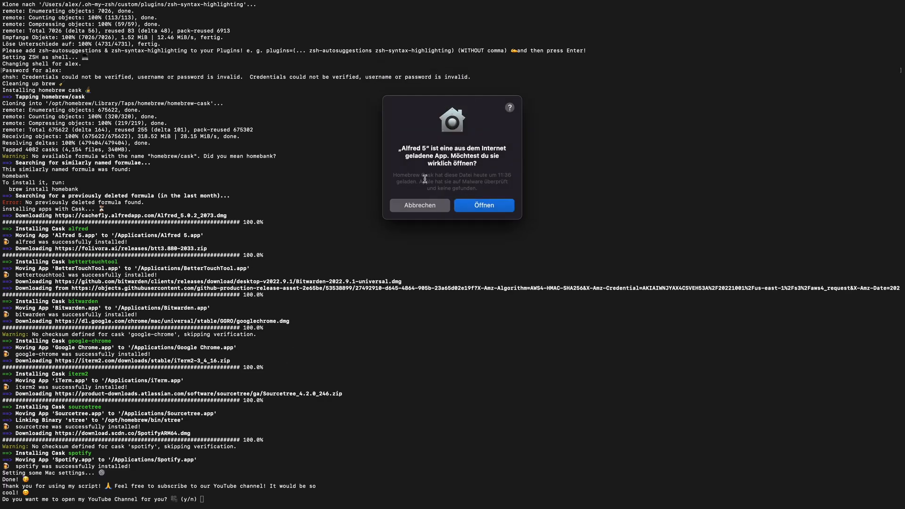
Allow Alfred 5 to open, grant its Contacts permission, and answer 'y' to the YouTube channel question.
{"action": "left_click", "coordinate": [483, 205]}
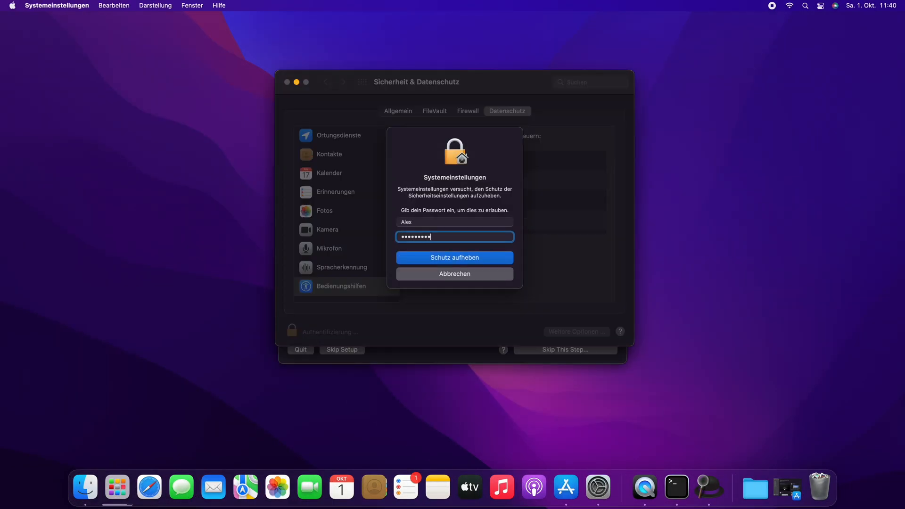
{"action": "left_click", "coordinate": [454, 258]}
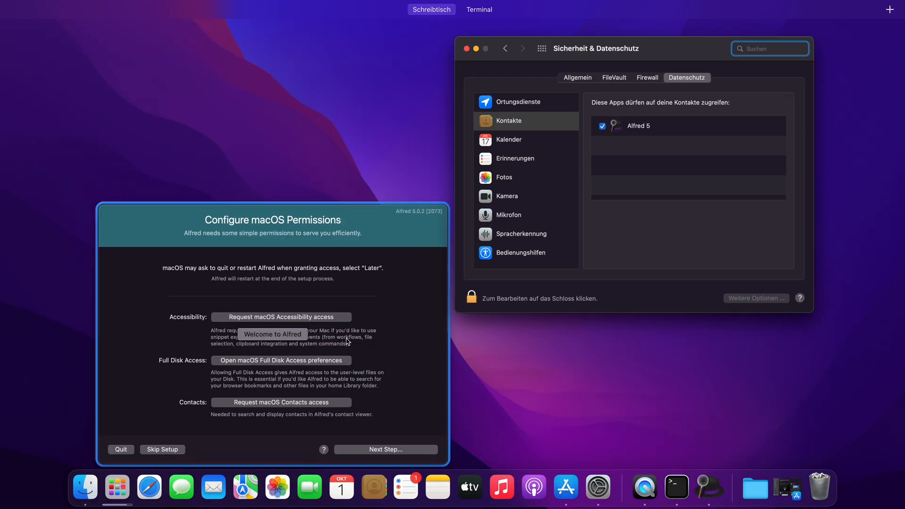
{"action": "left_click", "coordinate": [280, 360]}
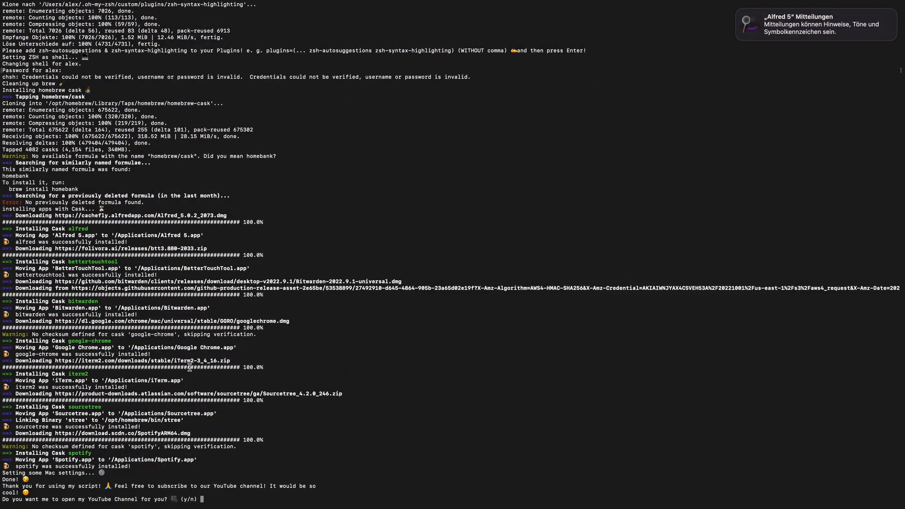
{"action": "mouse_move", "coordinate": [39, 466]}
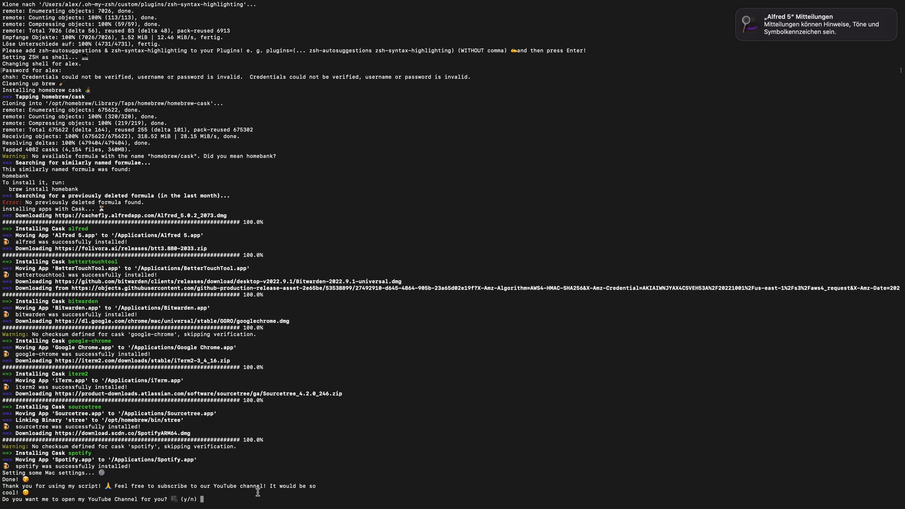
{"action": "type", "text": "y"}
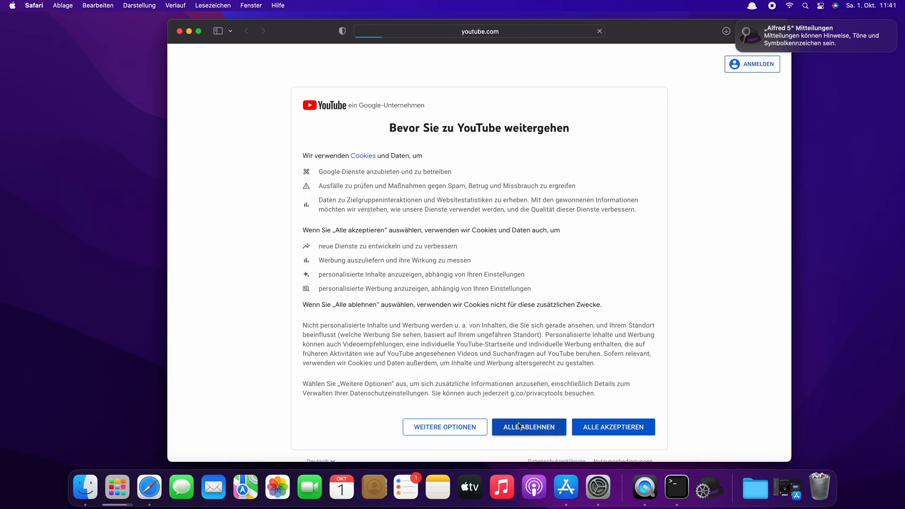
Reject all cookies ('Alle ablehnen') on the YouTube channel page in Safari.
{"action": "left_click", "coordinate": [528, 426]}
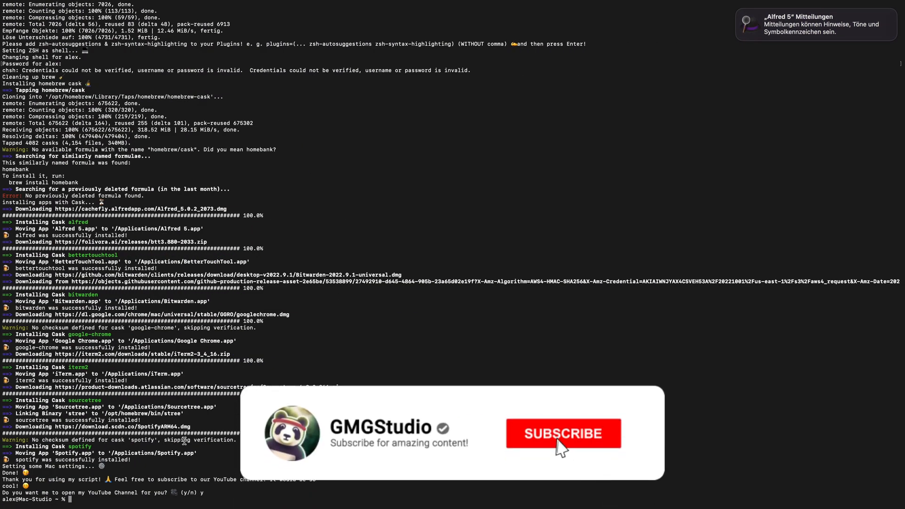
Grant Terminal Full Disk Access under Security & Privacy, searching for 'terminal' to add it.
{"action": "left_click", "coordinate": [561, 434]}
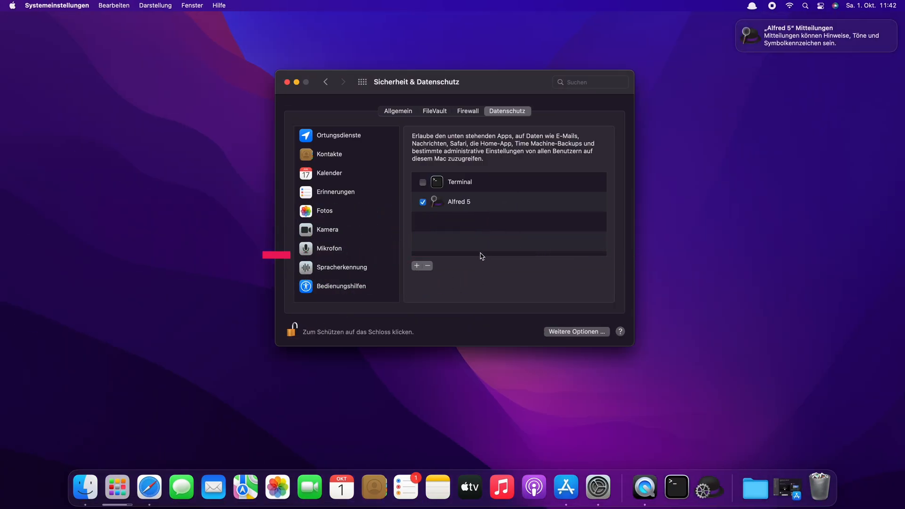
{"action": "type", "text": "terminal"}
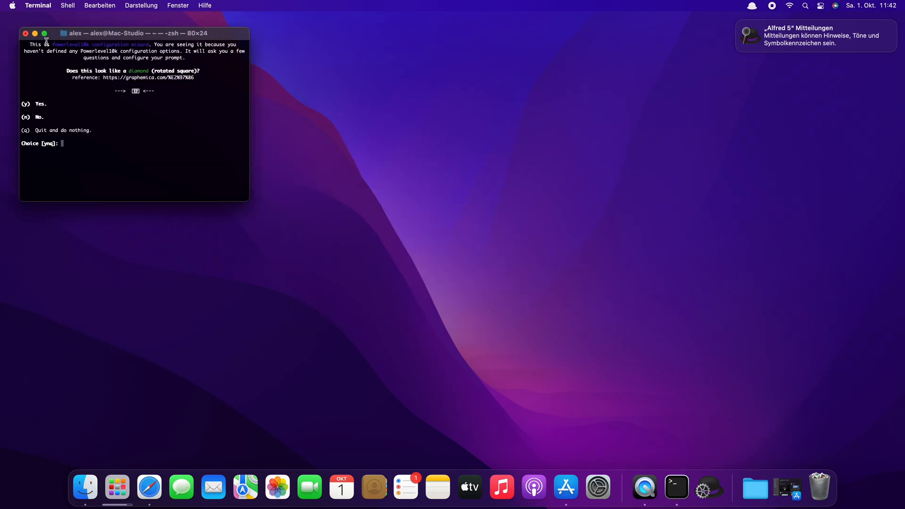
Answer the Powerlevel10k wizard prompts with 'y' in a maximized Terminal, applying changes to ~/.zshrc.
{"action": "left_click", "coordinate": [44, 33]}
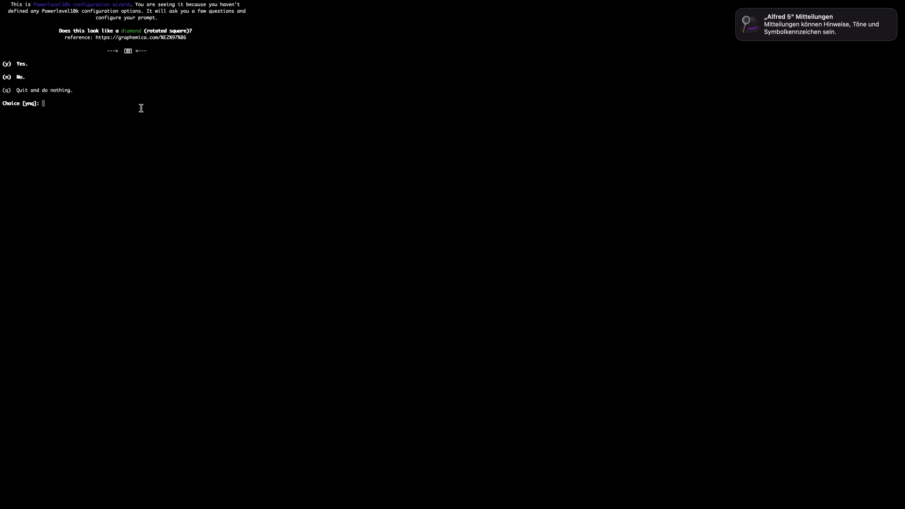
{"action": "type", "text": "y"}
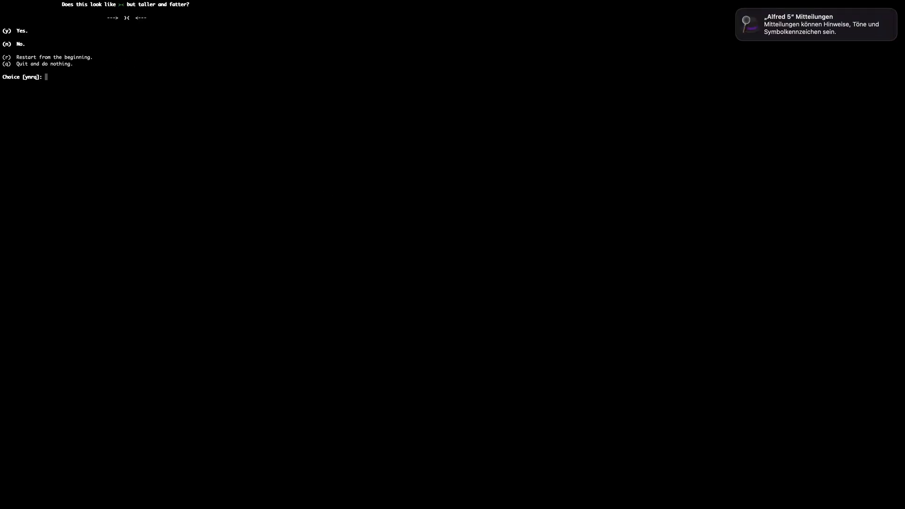
{"action": "type", "text": "y"}
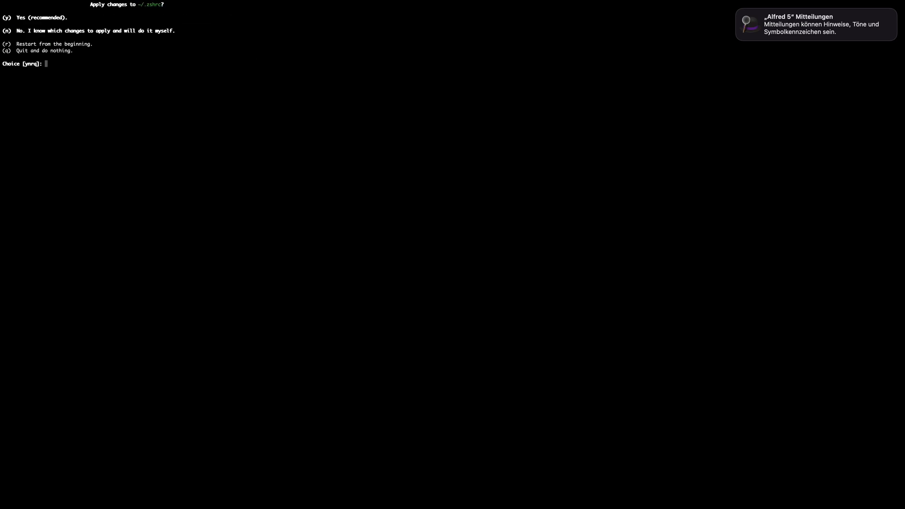
{"action": "type", "text": "y"}
{"action": "type", "text": "cd Desktop"}
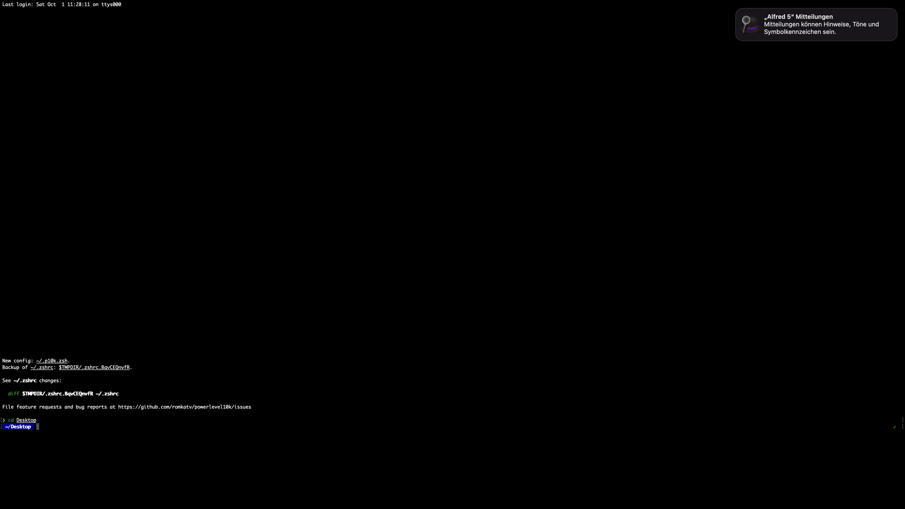
{"action": "type", "text": "sh /Users/alex/Downloads/MacSetup-master/setup.sh"}
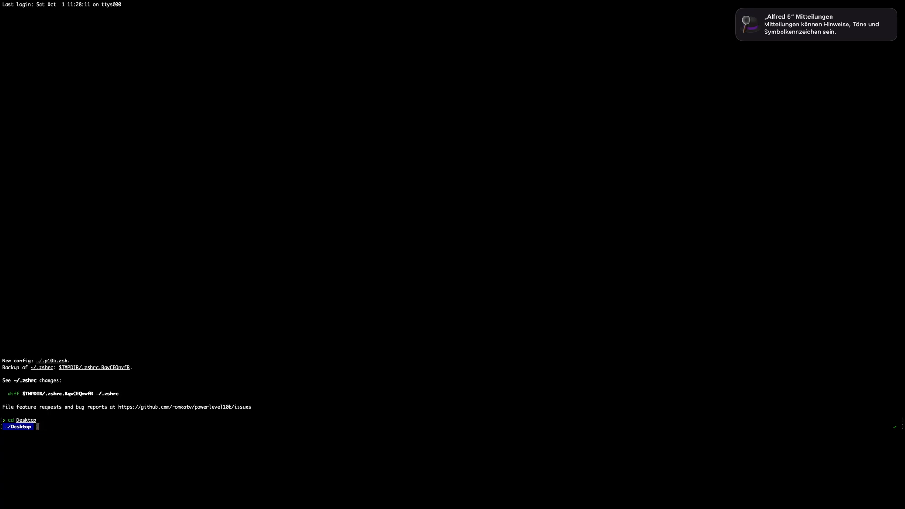
{"action": "left_click", "coordinate": [117, 487]}
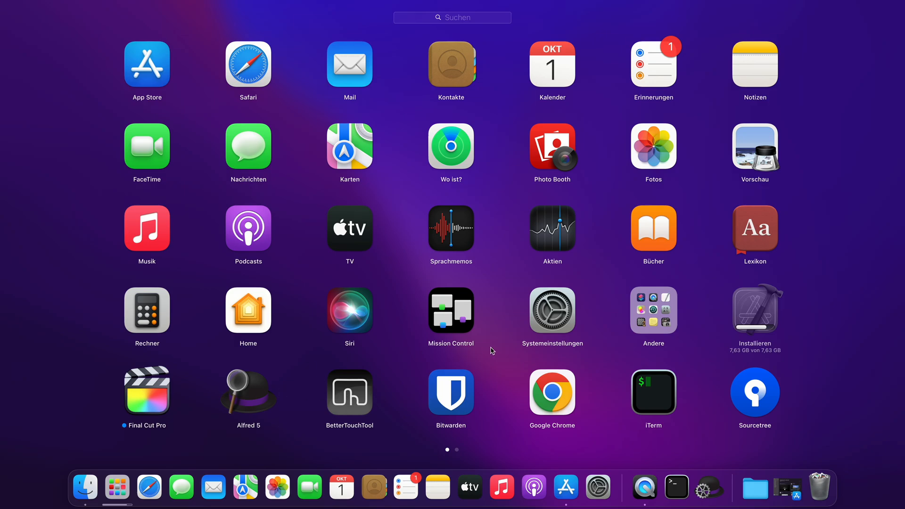
{"action": "mouse_move", "coordinate": [383, 360]}
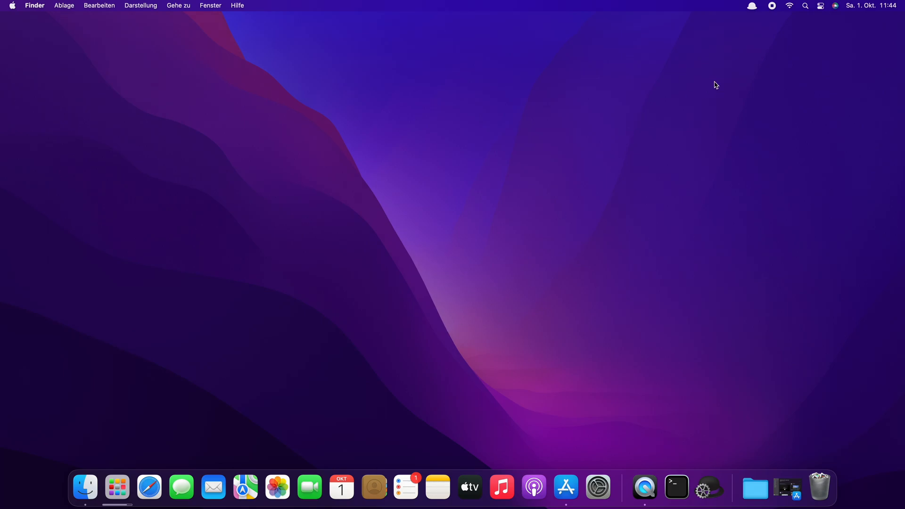
{"action": "mouse_move", "coordinate": [772, 5]}
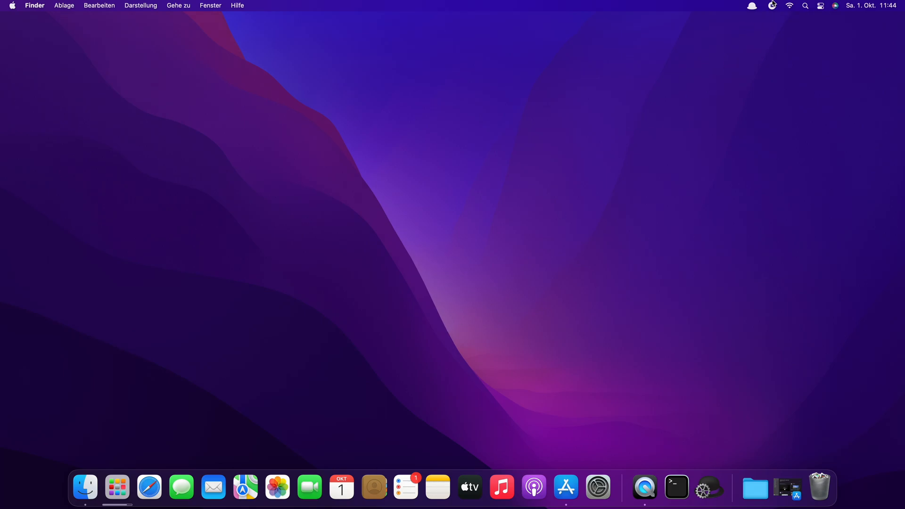